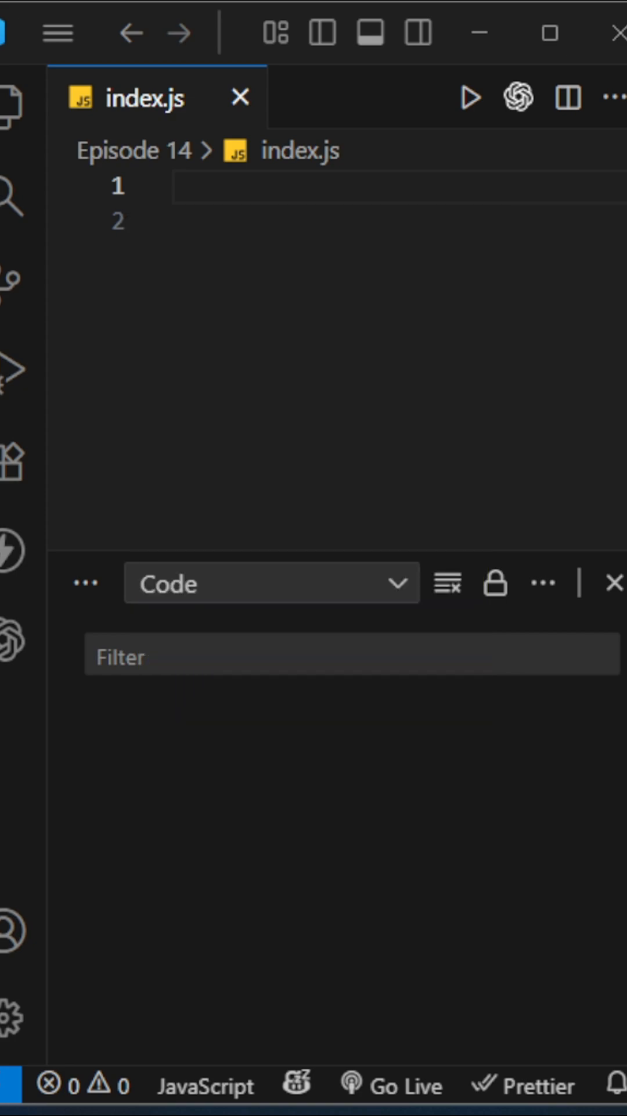
- Write function compressString(str) declaring let res="" and let count=1 on separate lines
text(function compressString())
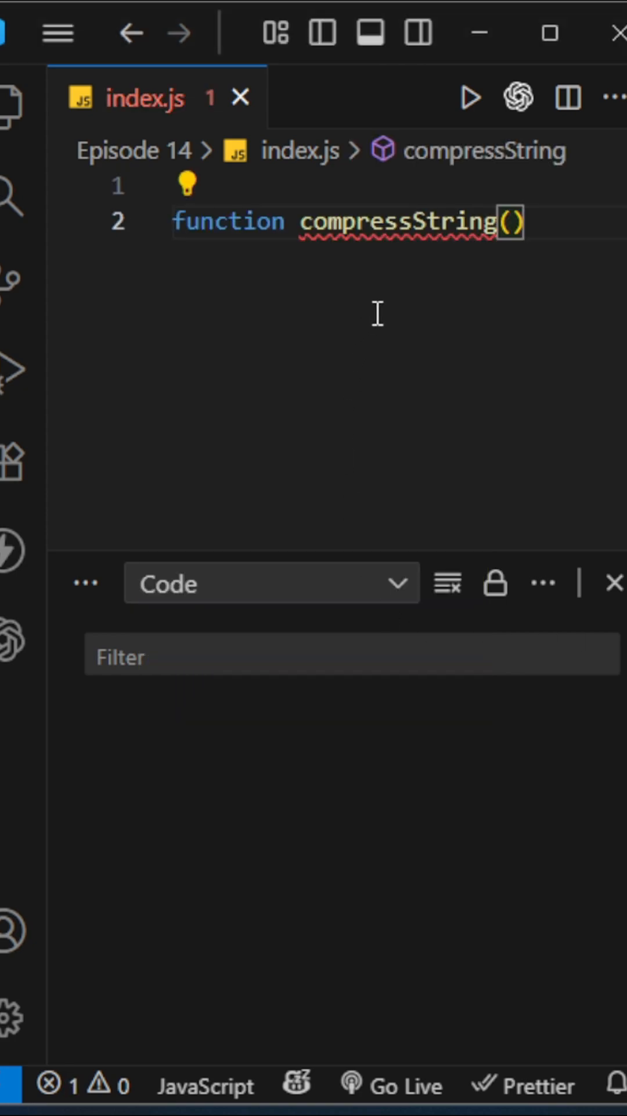
text((str){)
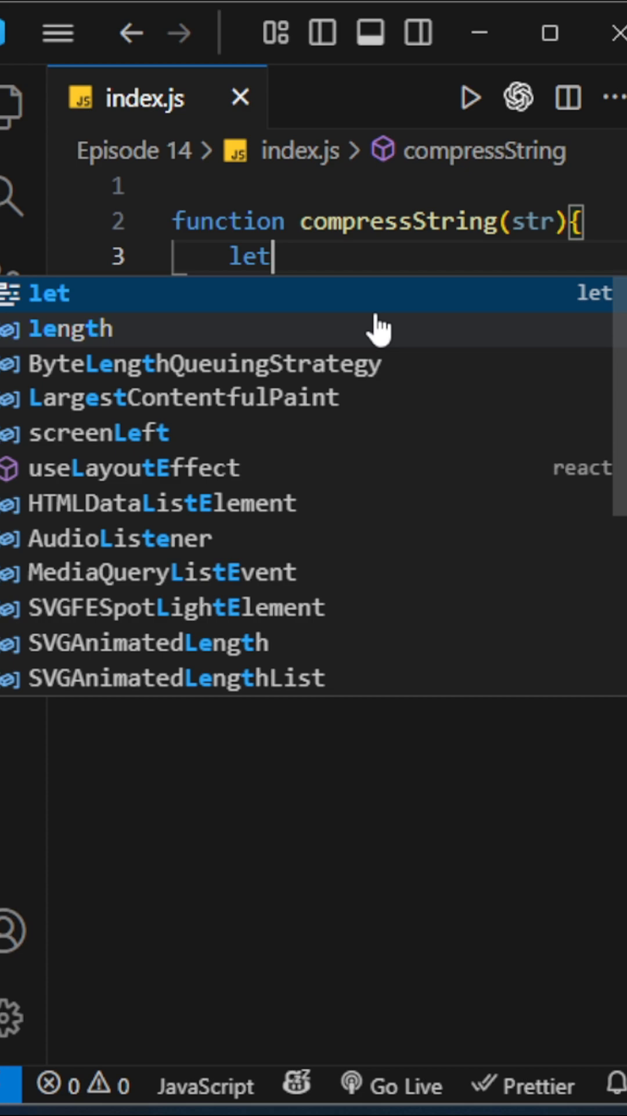
text(res=")
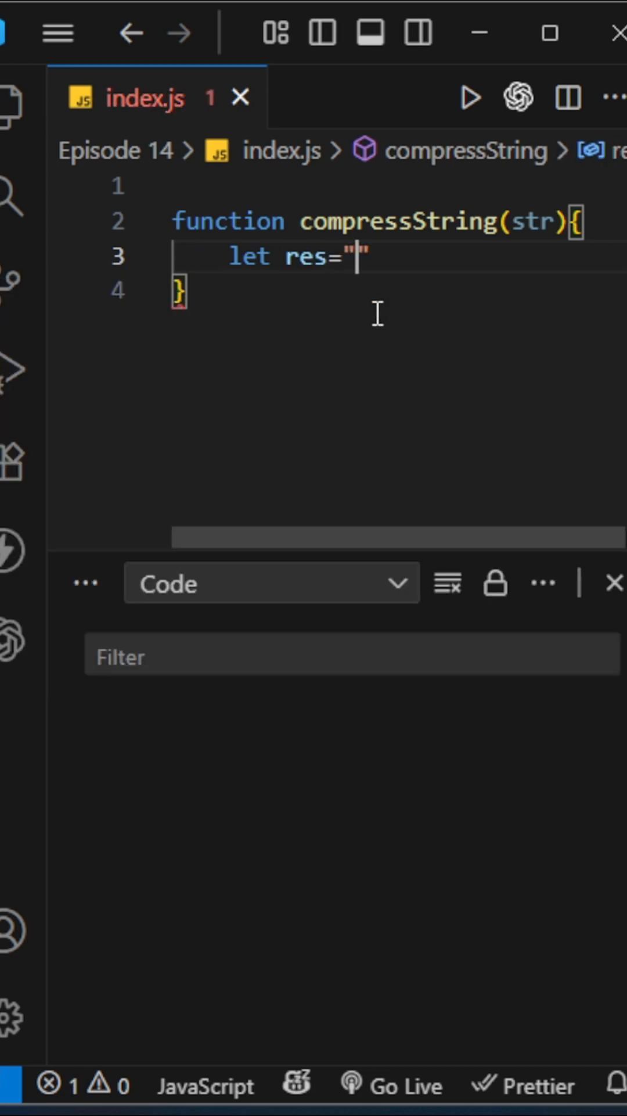
key(Enter)
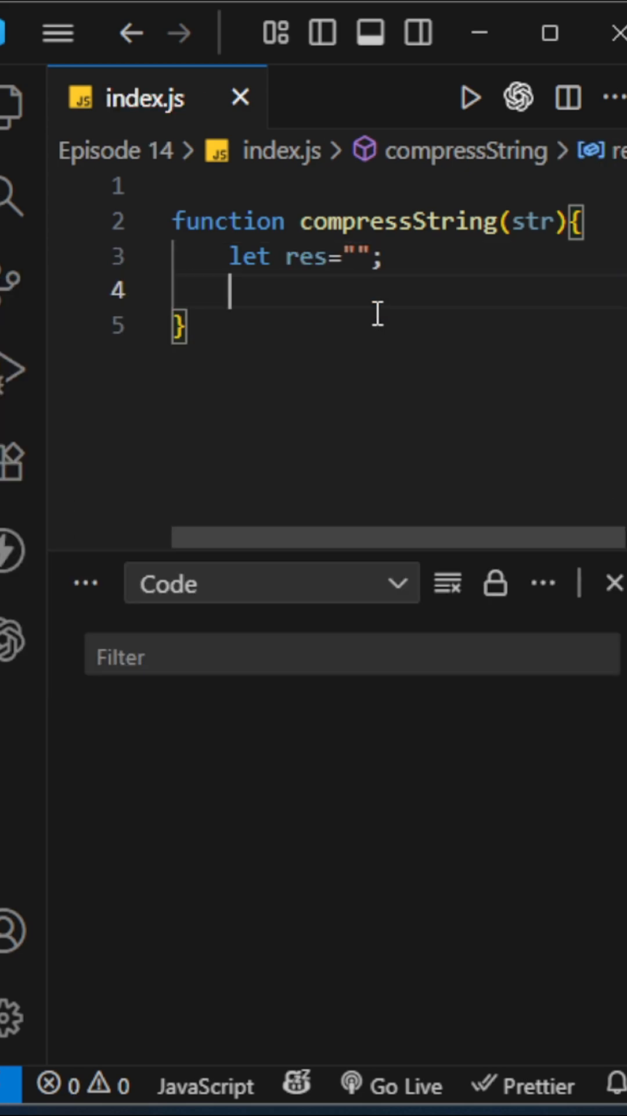
text(let count=1;)
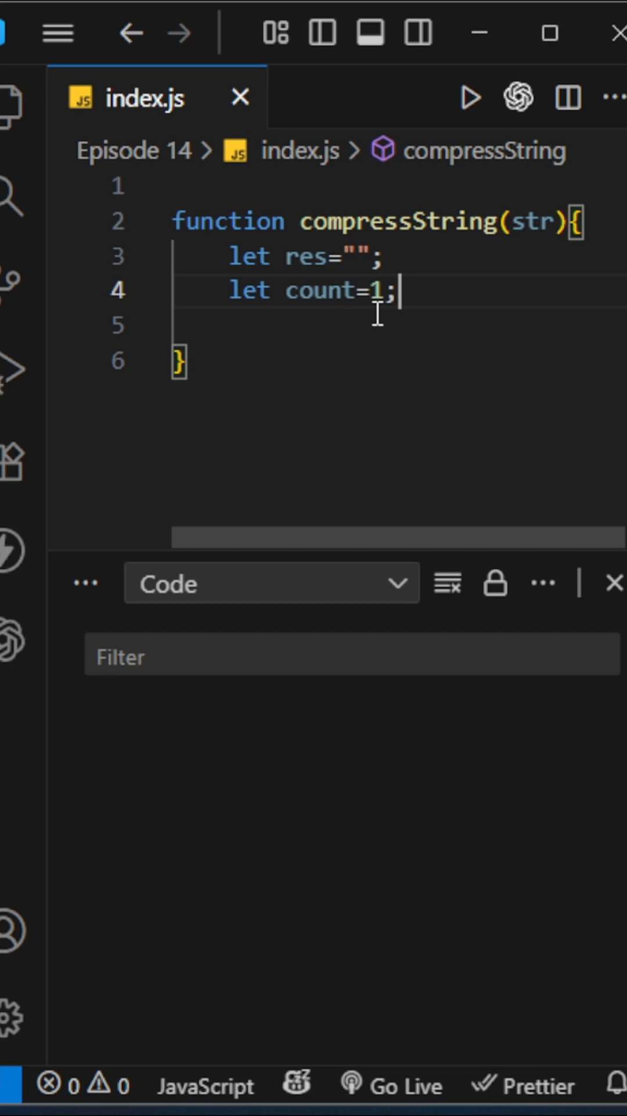
mouse_move(507, 300)
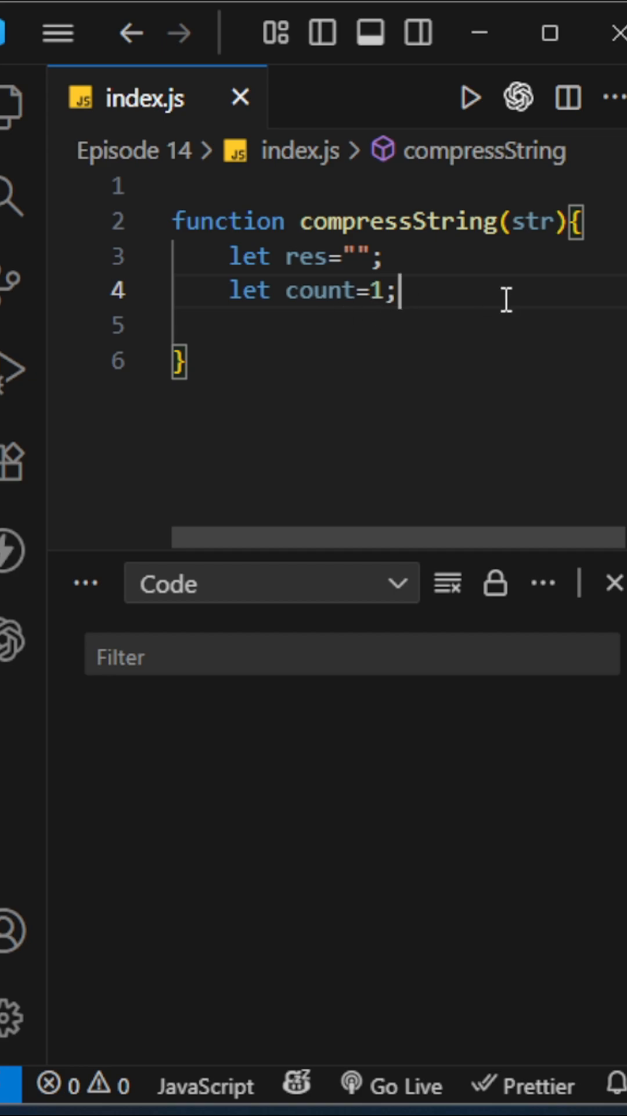
- Write a for loop over str.length containing if(str[i]===str[i+1])
text(for()
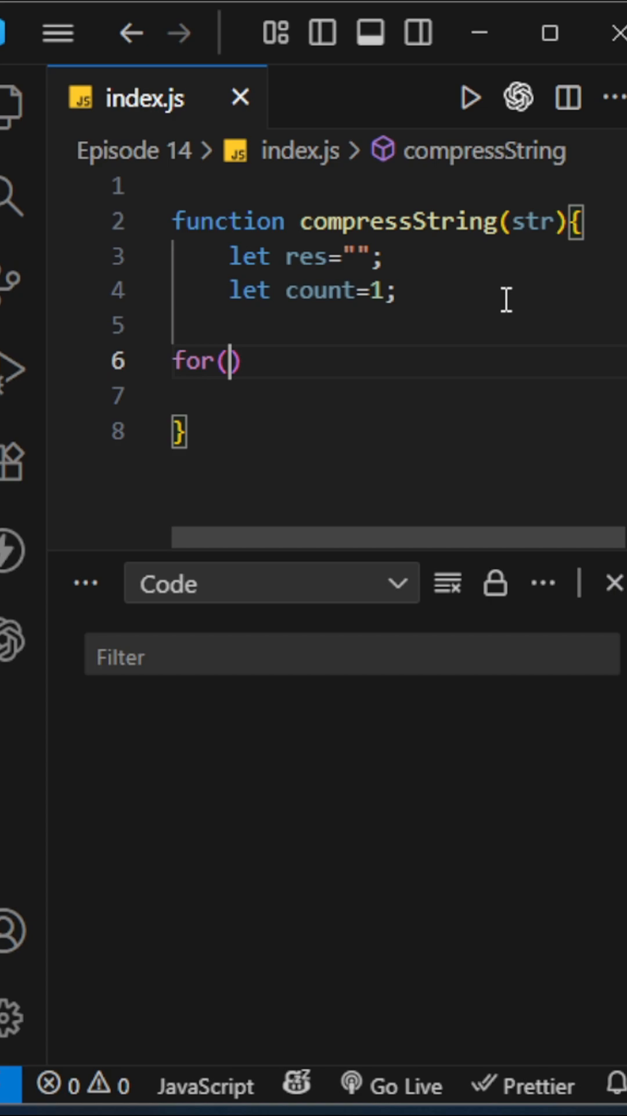
text(let i=0; i<str.length; i++)
text(if(str[i)
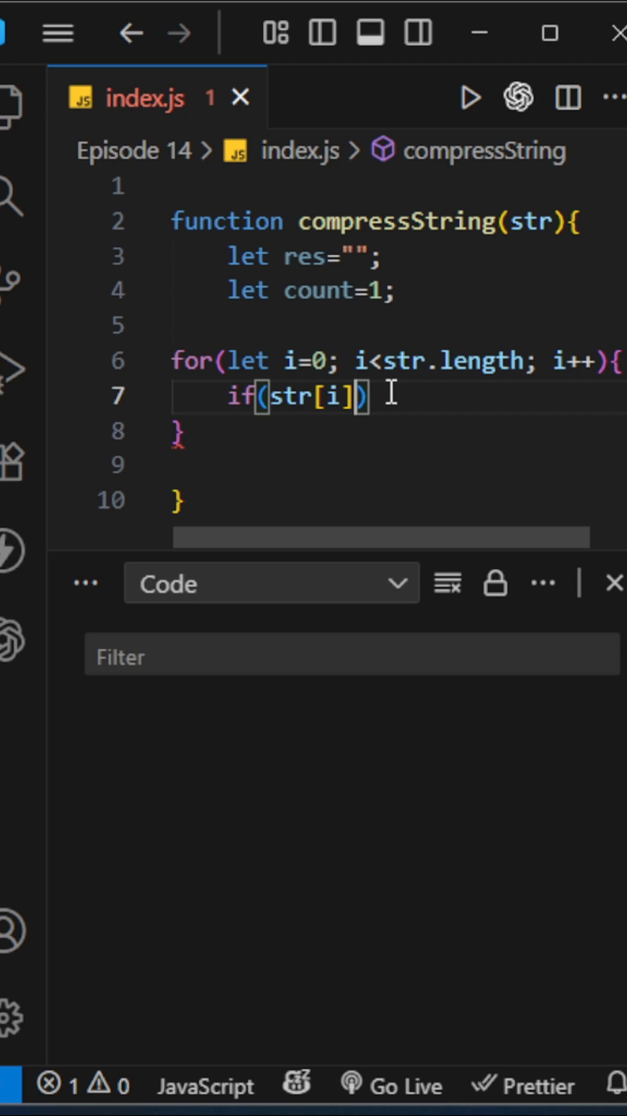
text(==)
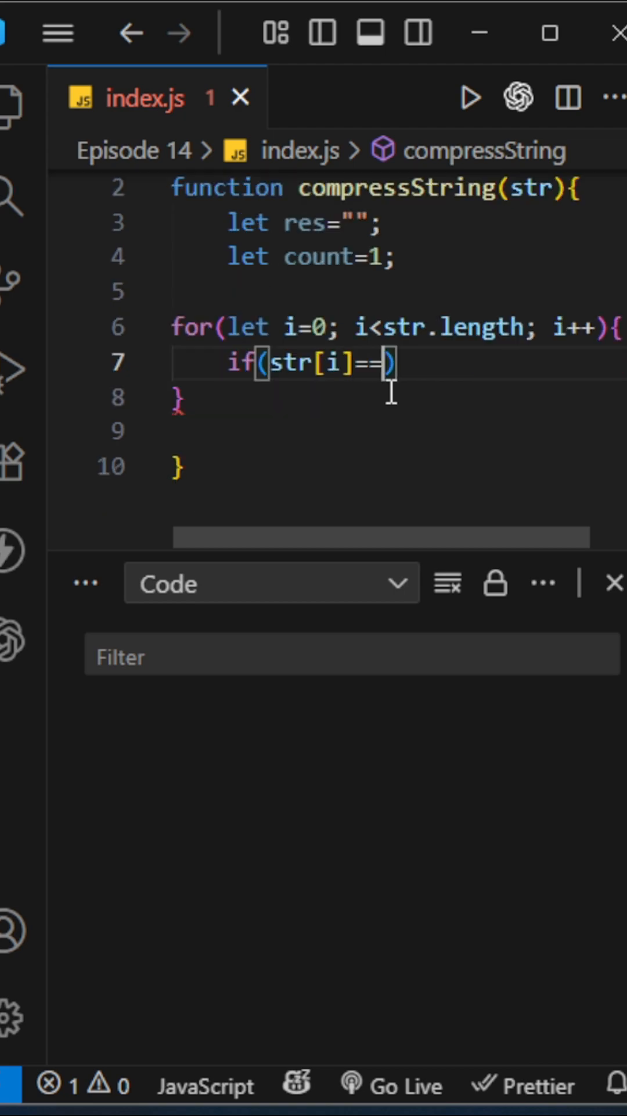
text(=str[i])
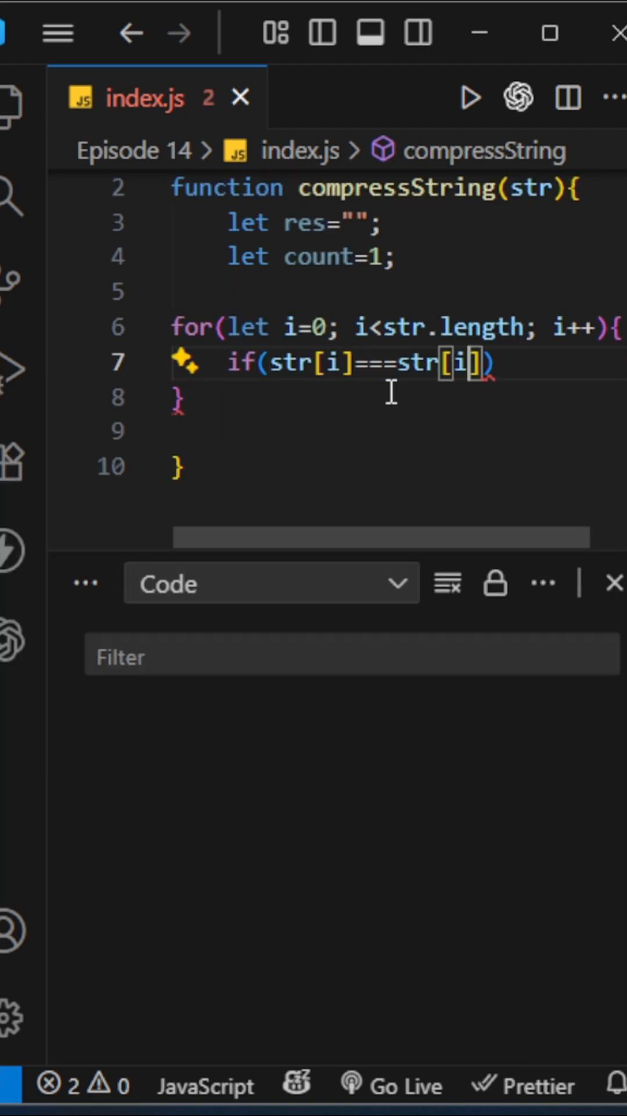
text(+1)
text(// a a aabbcc)
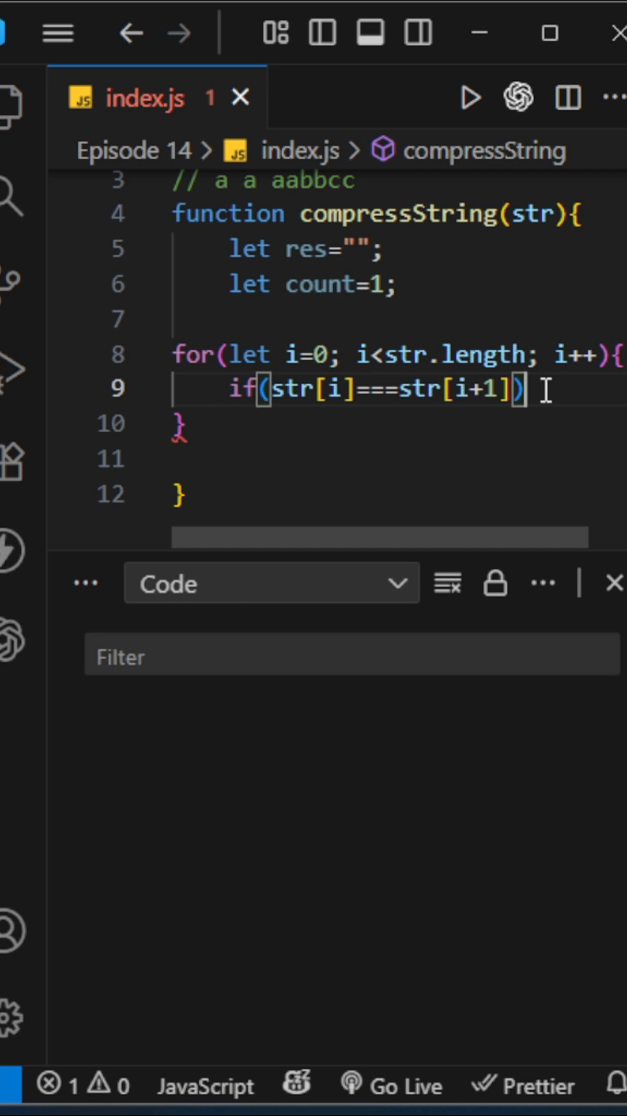
- Increment count in the if, and add an else appending str[i]+count to res
text(else{)
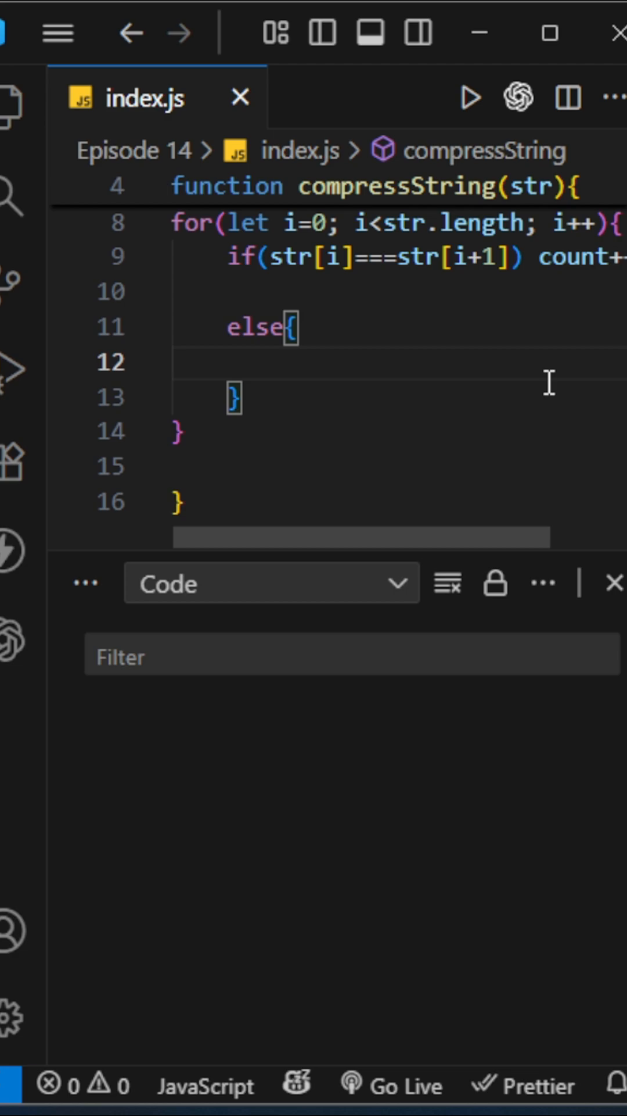
text(res)
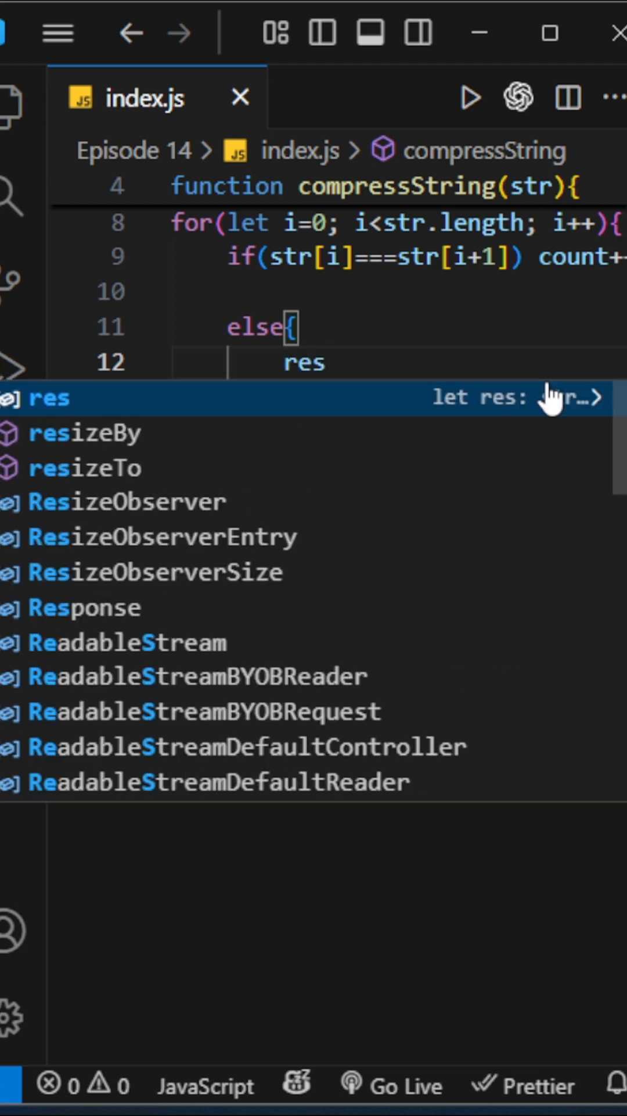
text(+=st)
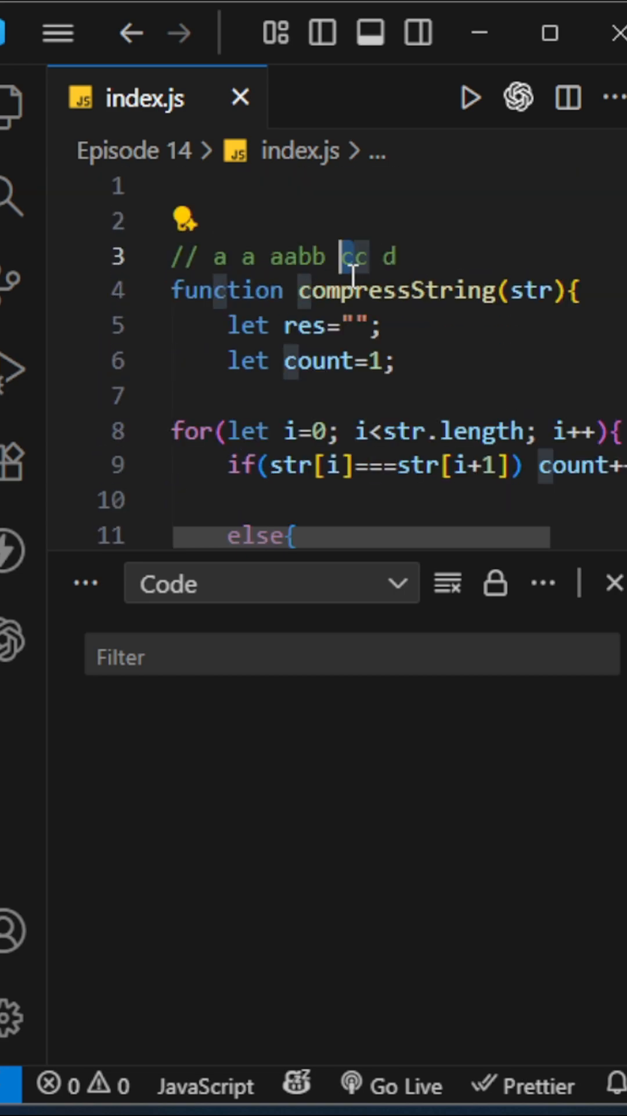
- Reset count=1 in the else, return res, and start console.log(compressString
scroll(down, 3)
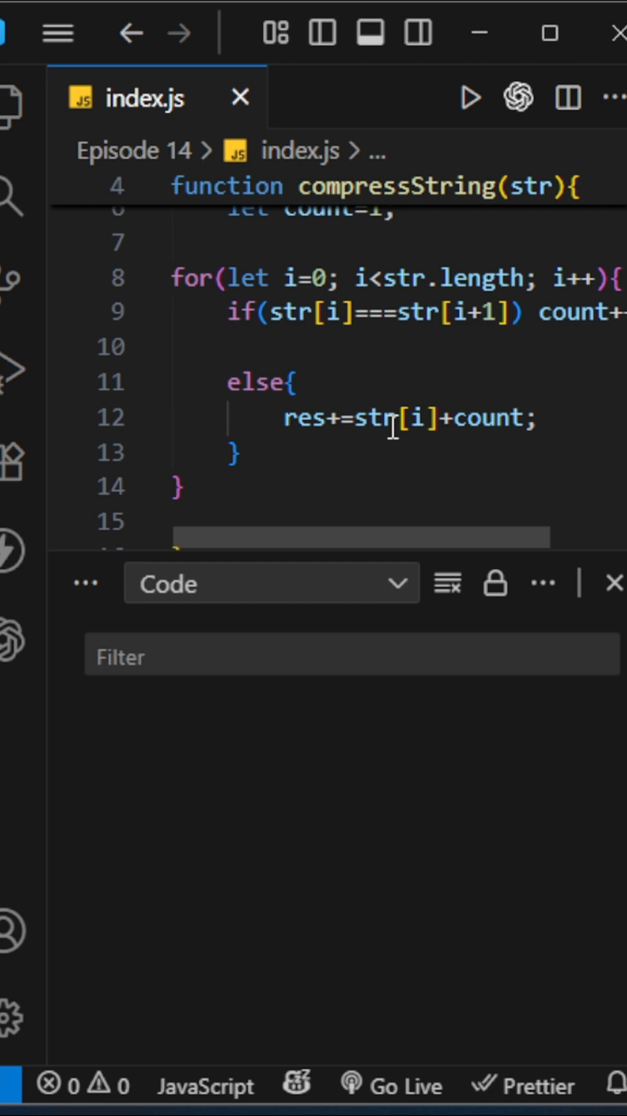
scroll(down, 3)
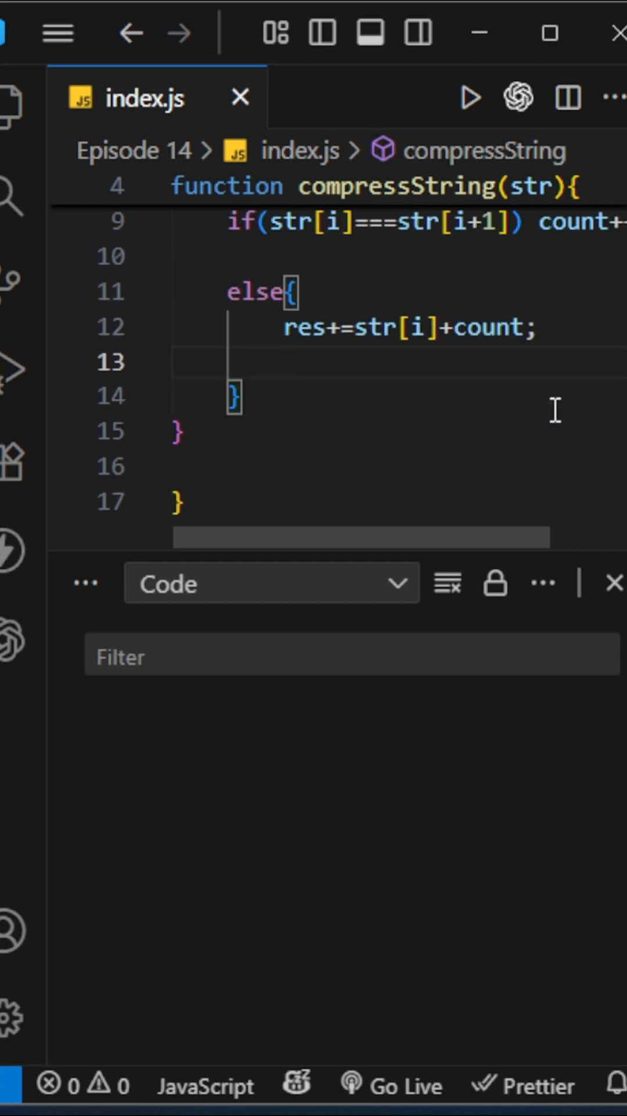
text(count=)
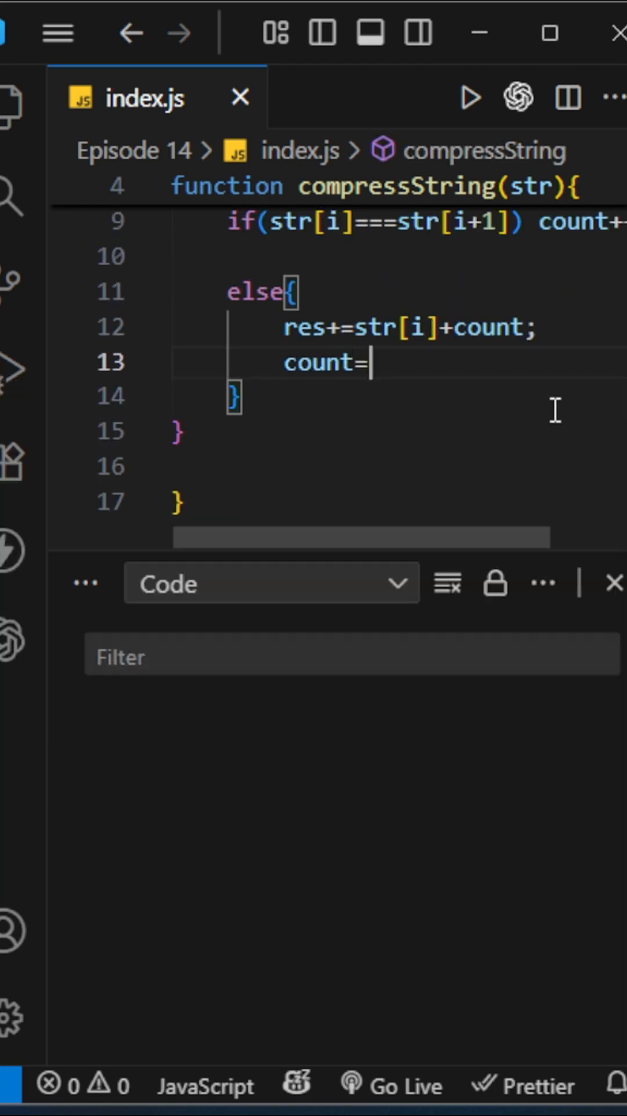
text(1;)
text(return res;)
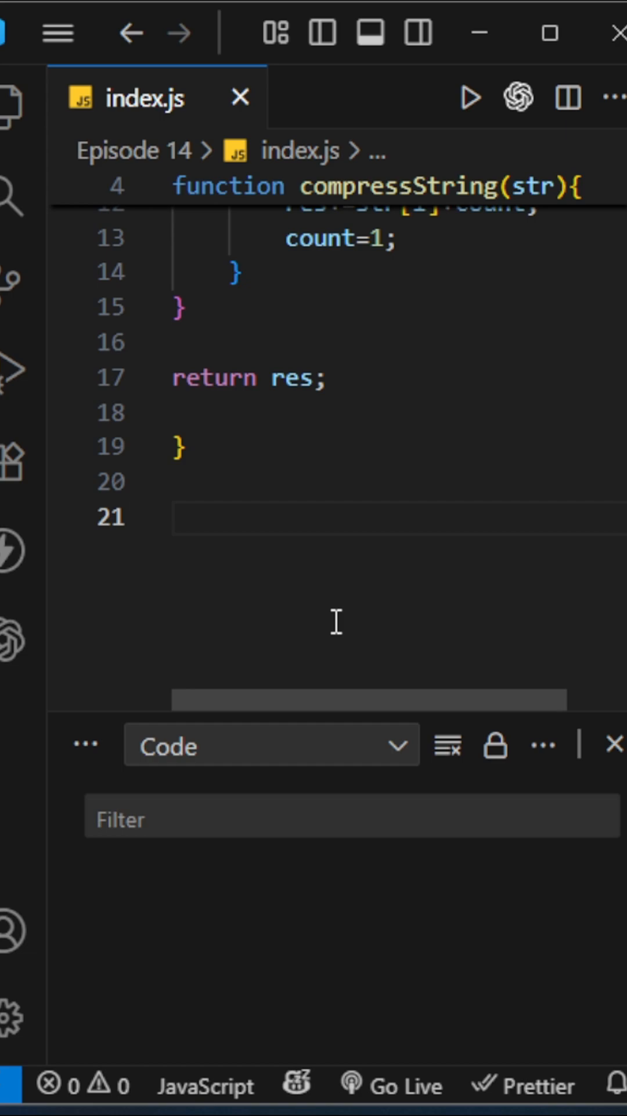
text(console.log(comp)
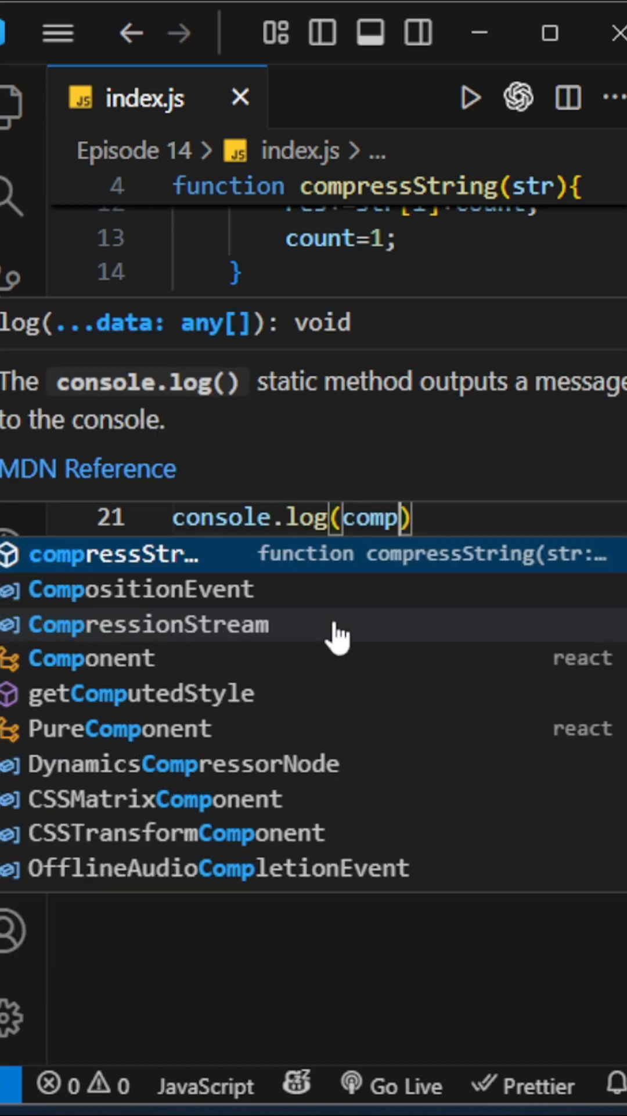